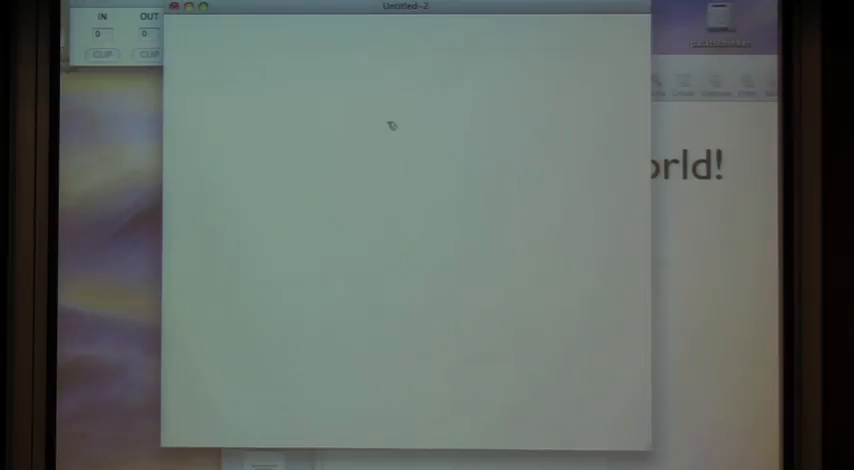
mouse_move(390, 82)
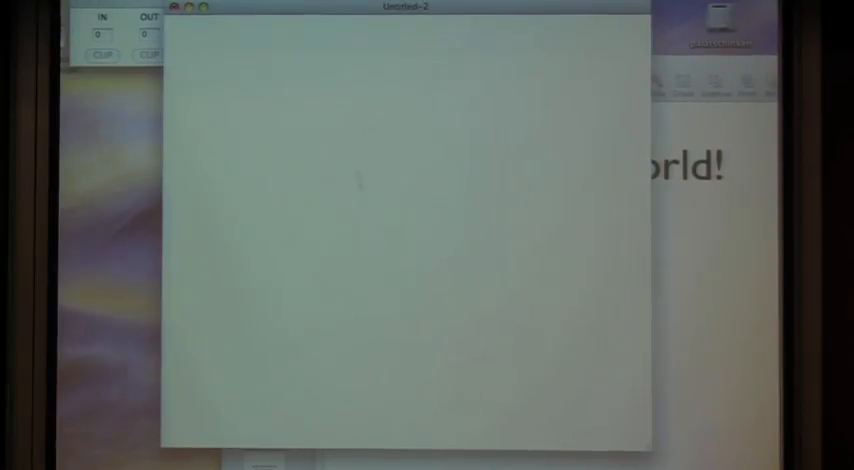
Place noise~ and dac~ object boxes in the empty Untitled-2 patch.
click(345, 8)
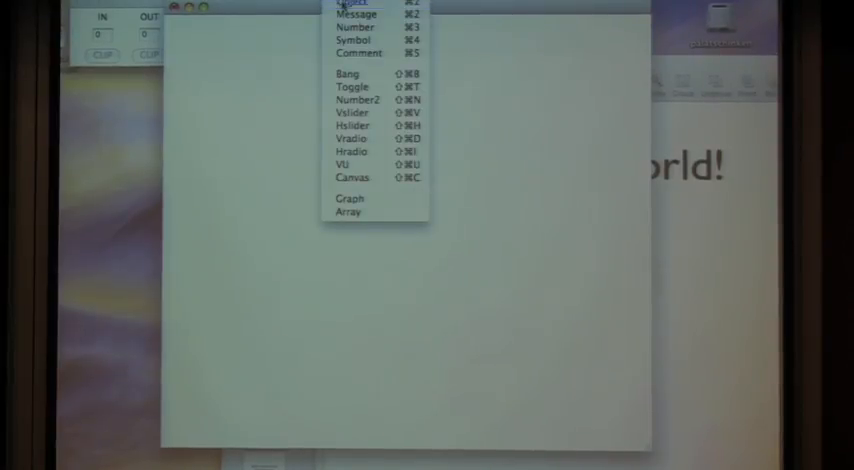
click(345, 4)
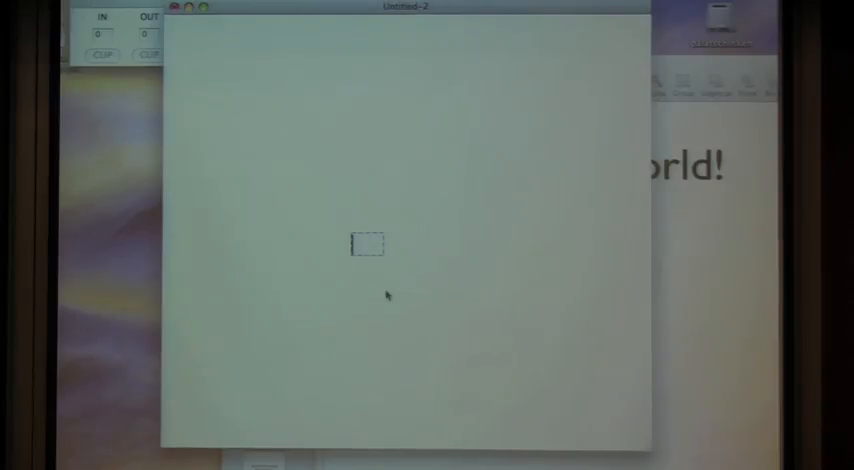
text(noise~)
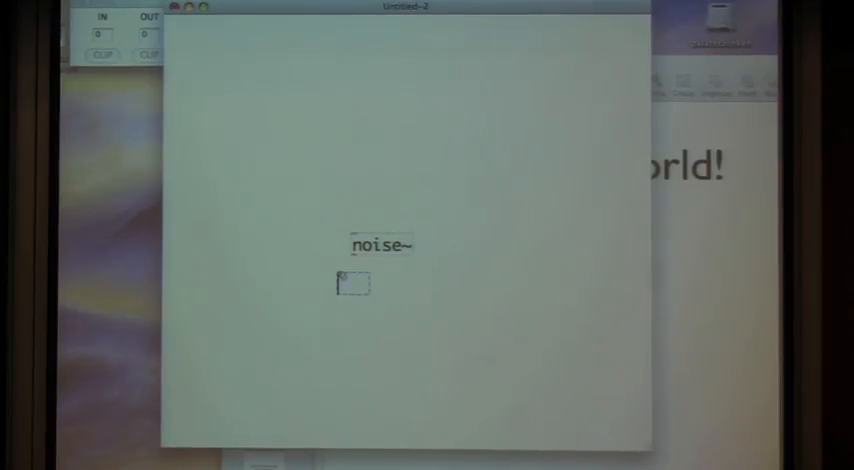
text(dd)
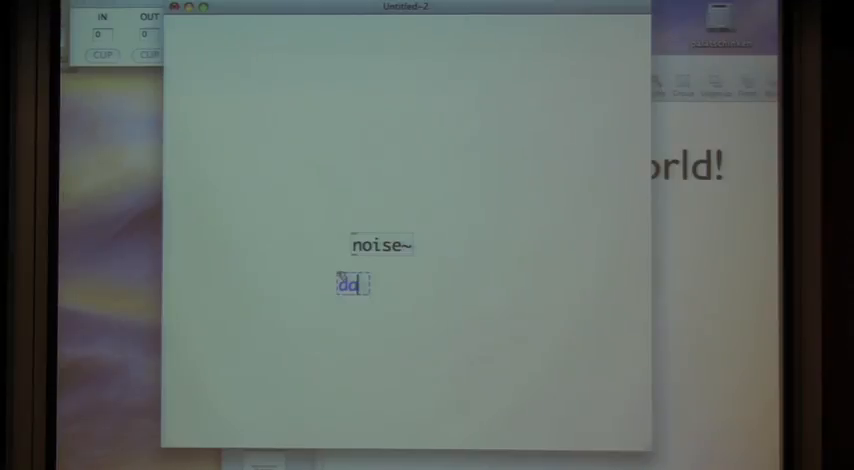
text(ac~)
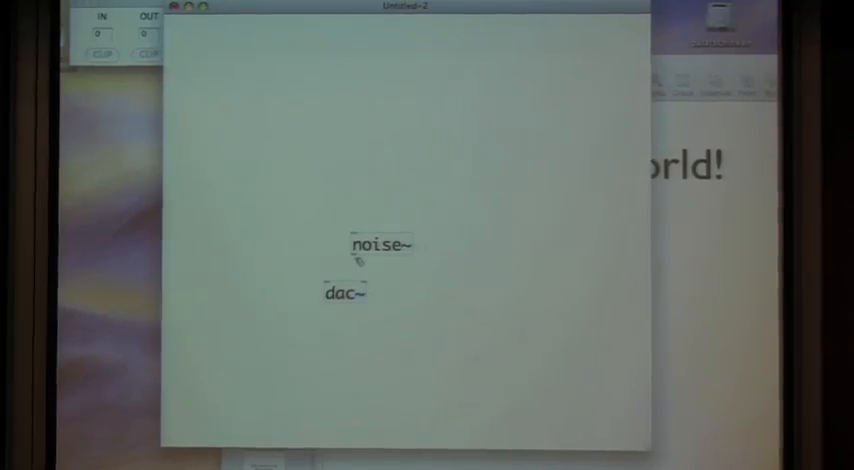
Move noise~ directly above dac~ and wire its outlet into dac~.
drag(352, 258, 333, 308)
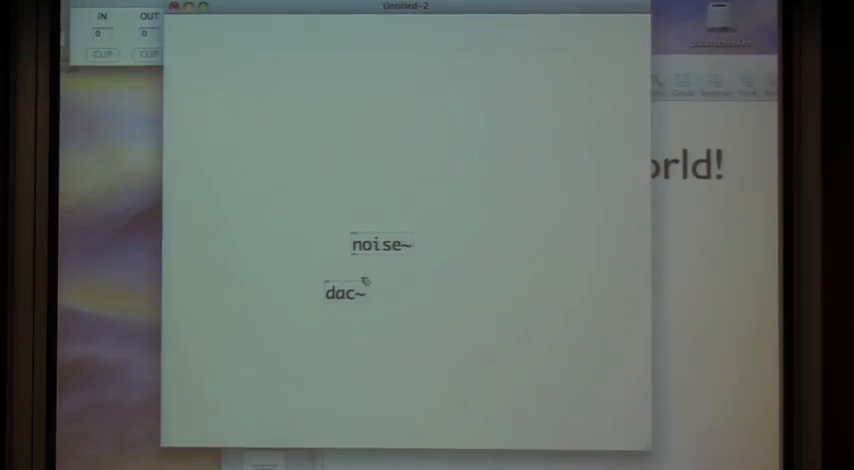
drag(353, 258, 353, 288)
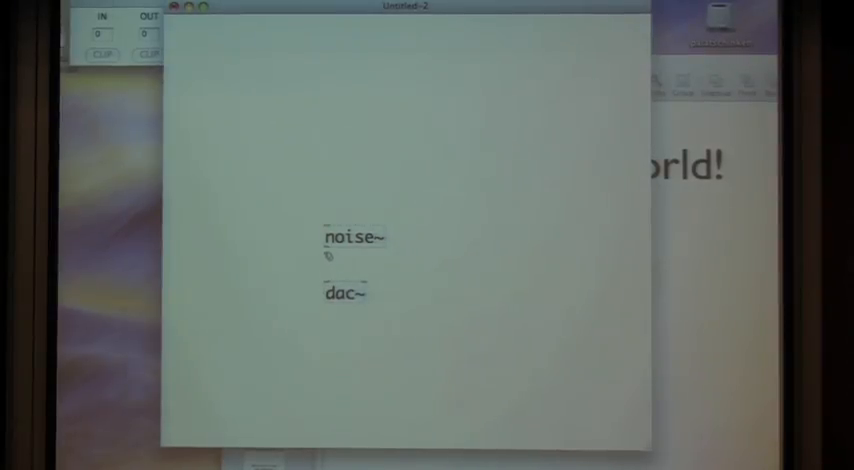
key(volumeup)
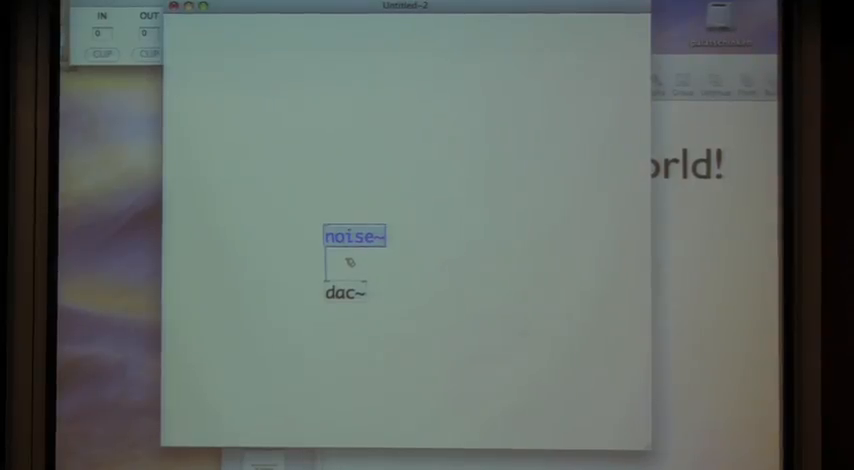
Edit the text of the object box wired above dac~.
text(osc)
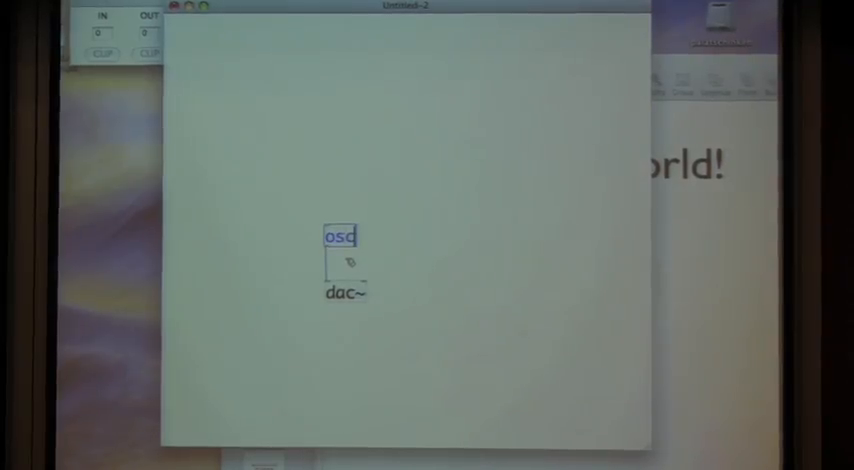
text(~)
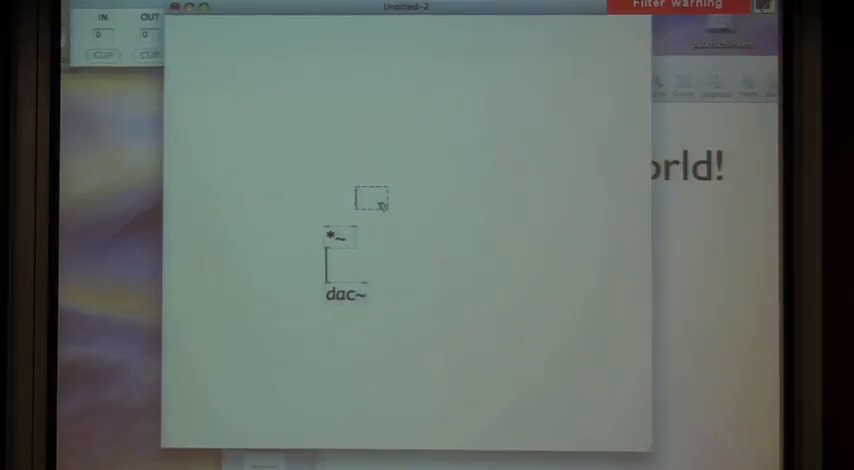
Make the object box feeding dac~ read osc~.
text(osc)
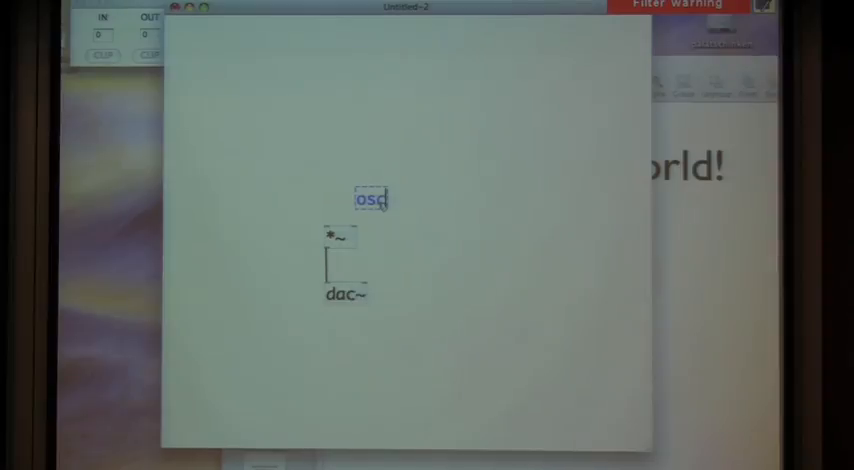
text(~)
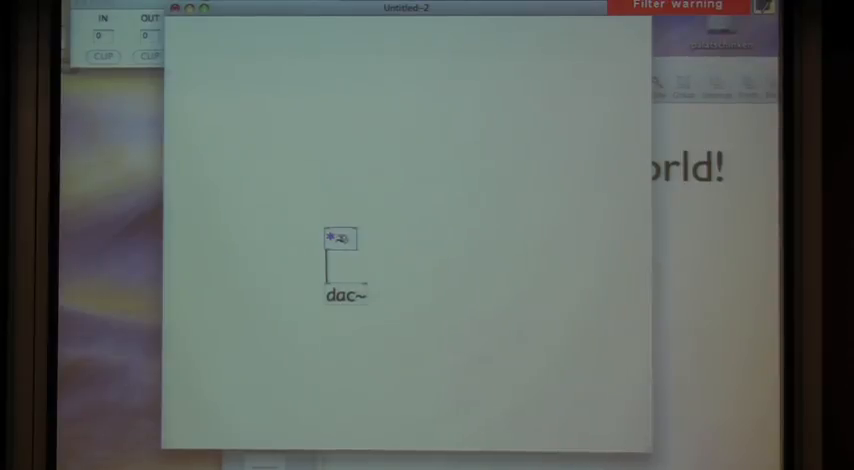
text(osc~)
text(MouseState)
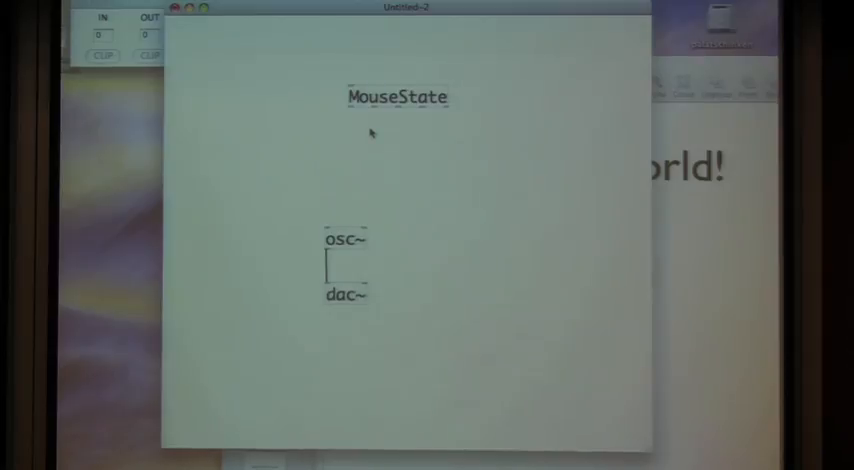
Create a message box reading poll above MouseState.
click(385, 138)
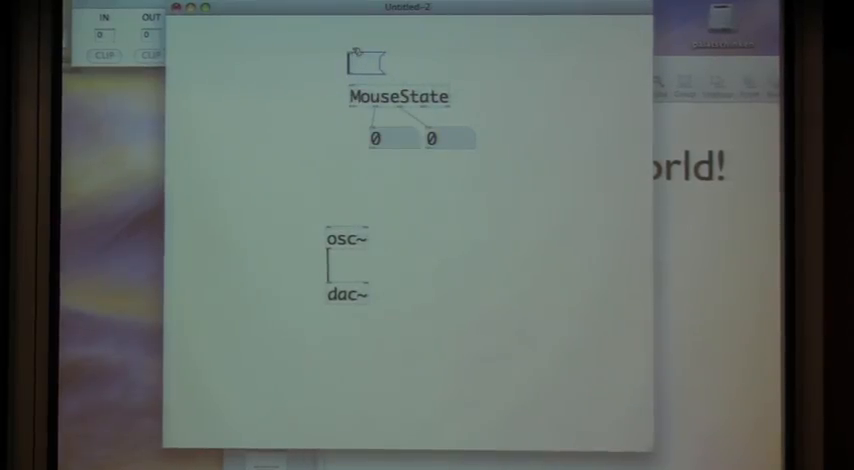
text(poll)
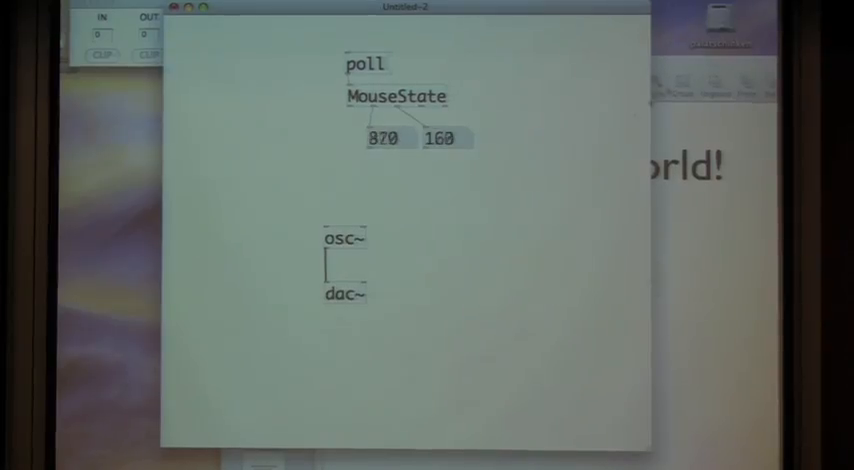
mouse_move(392, 209)
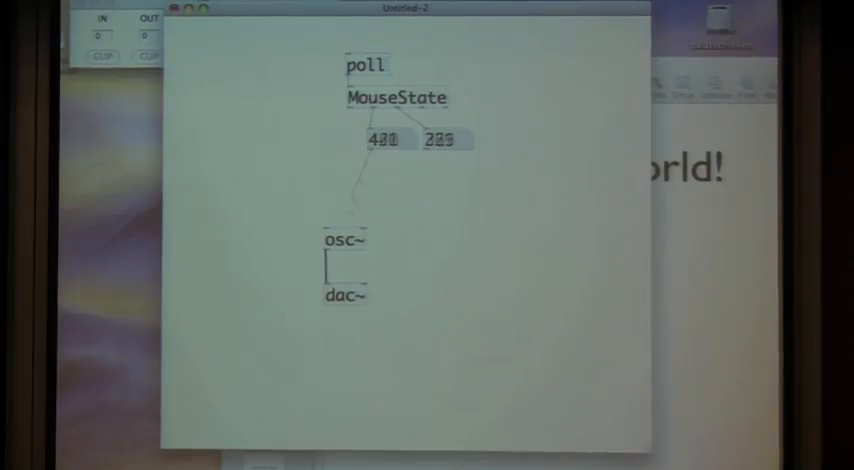
Wire the left MouseState number box into the left inlet of osc~.
click(343, 239)
text(*~)
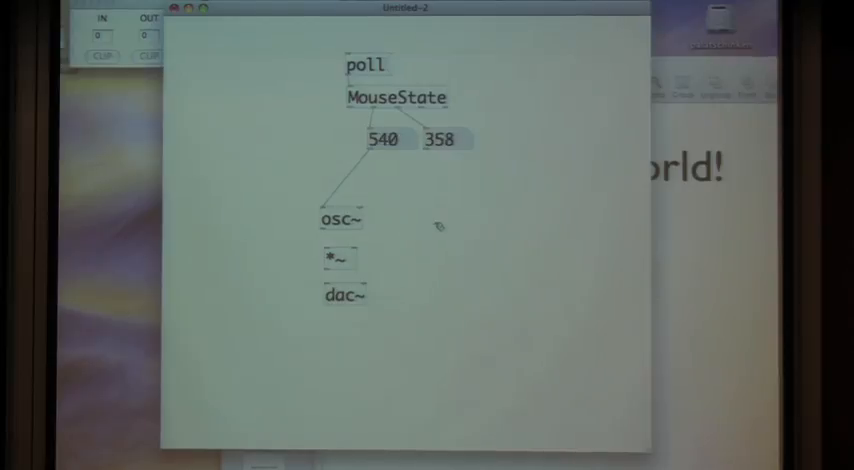
mouse_move(432, 260)
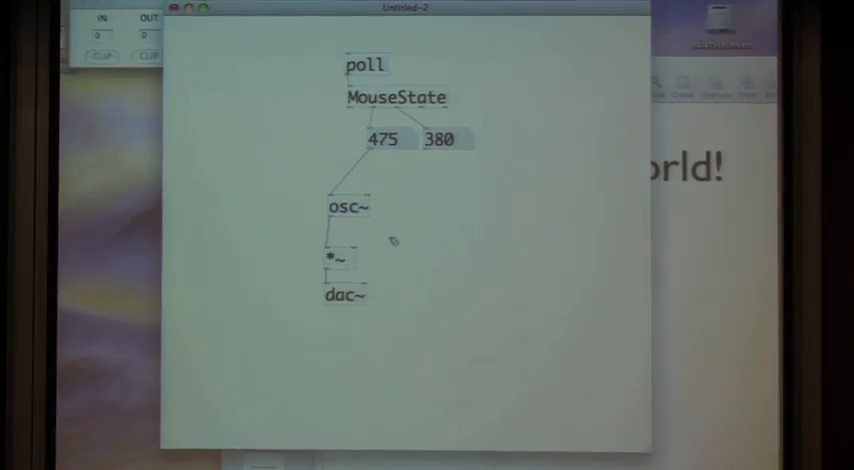
Connect osc~ into the *~ multiplier that feeds dac~.
click(338, 259)
text( 0)
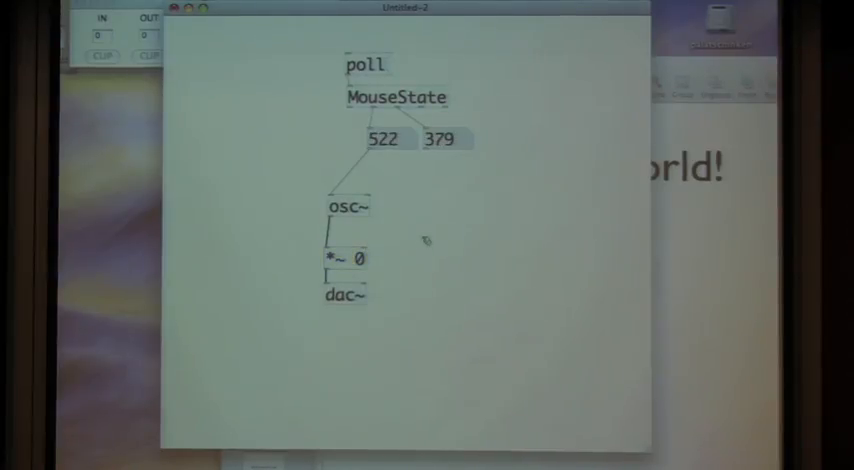
mouse_move(368, 263)
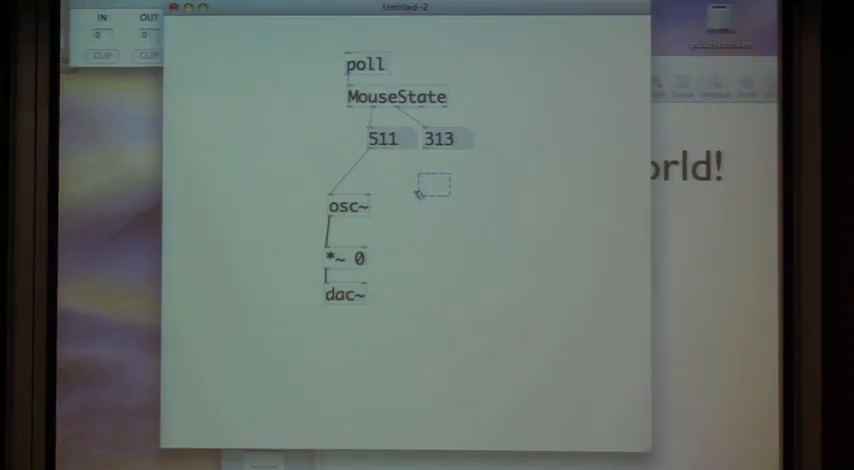
Create a / 767 object to scale the vertical mouse value.
text(/ 767)
text(adc~)
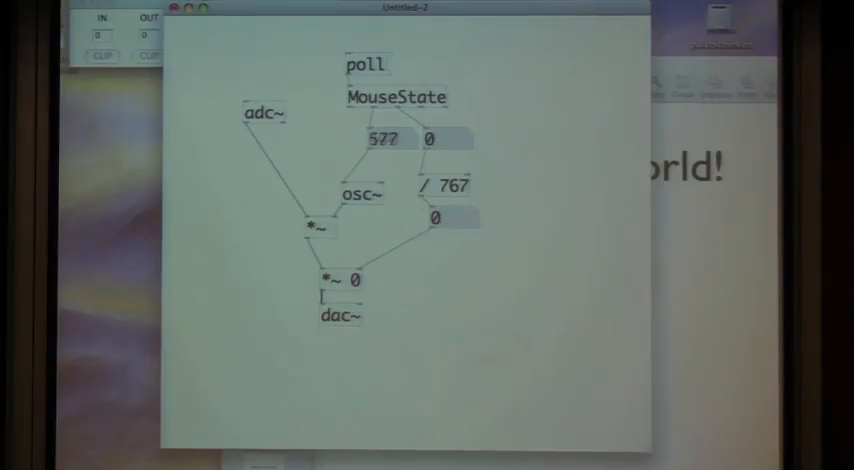
mouse_move(607, 352)
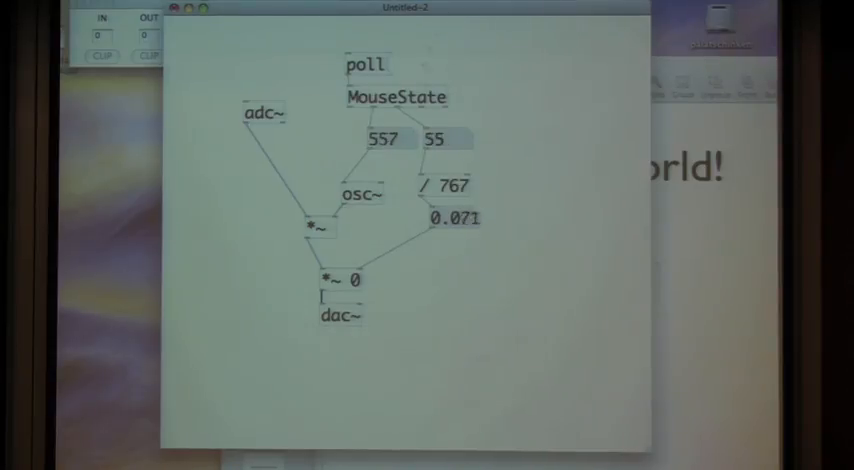
mouse_move(400, 293)
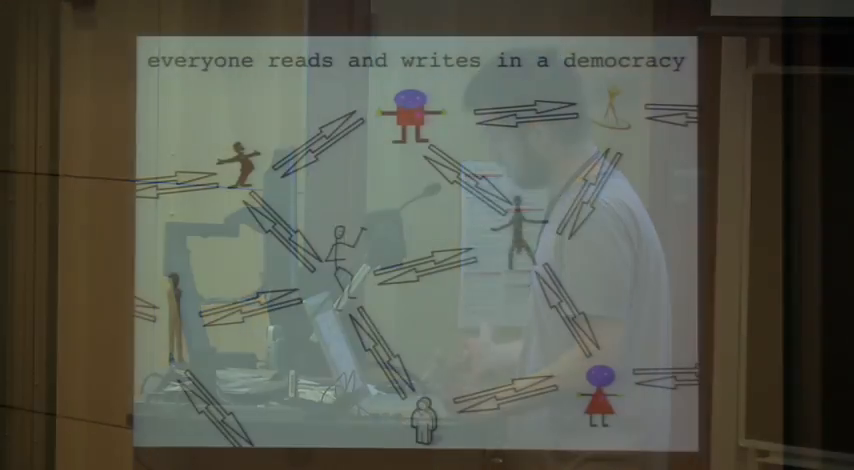
Advance to the 'it's not a democracy when only a few can write' slide.
key(Right)
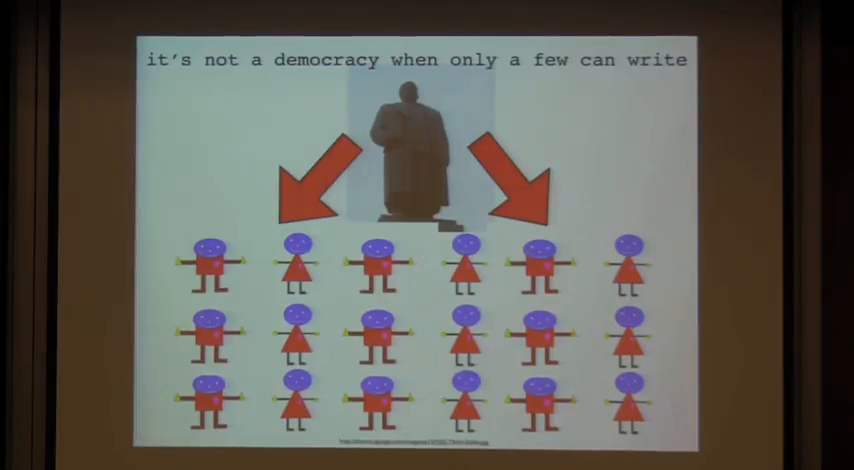
key(right)
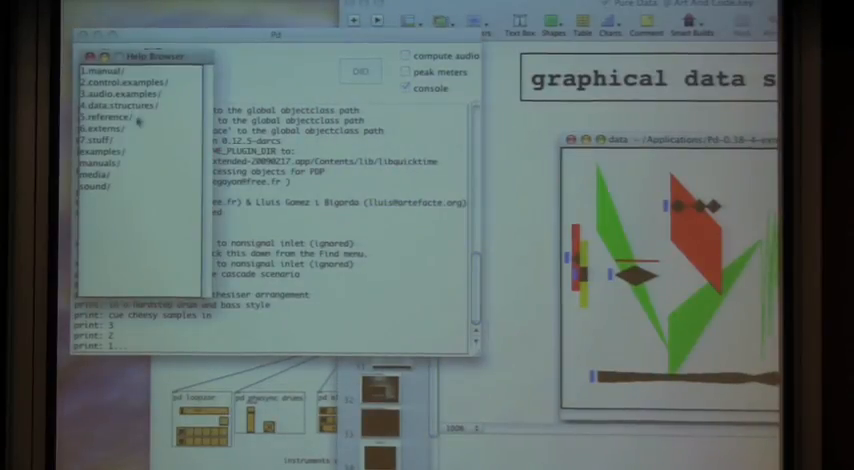
Open 07.sequencer.pd from the Help Browser's 4.data.structures folder.
click(124, 90)
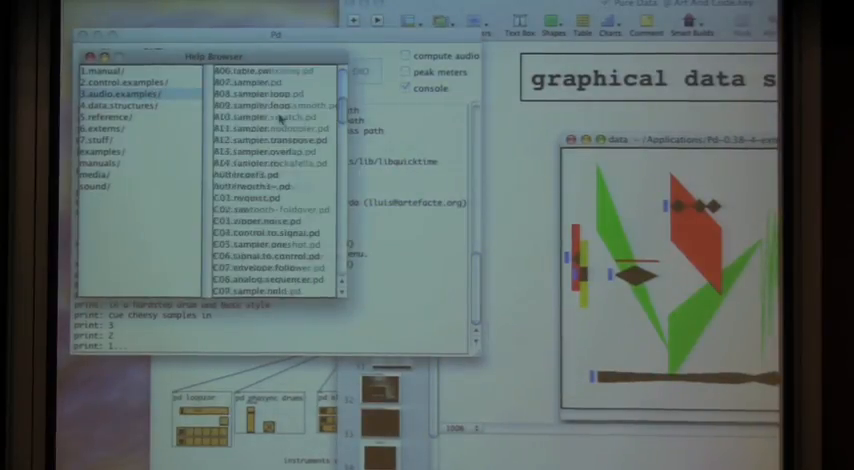
click(126, 103)
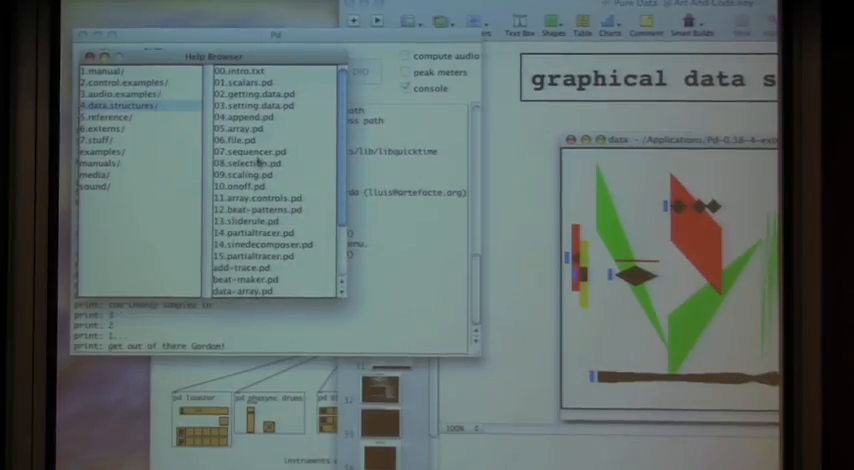
double_click(258, 152)
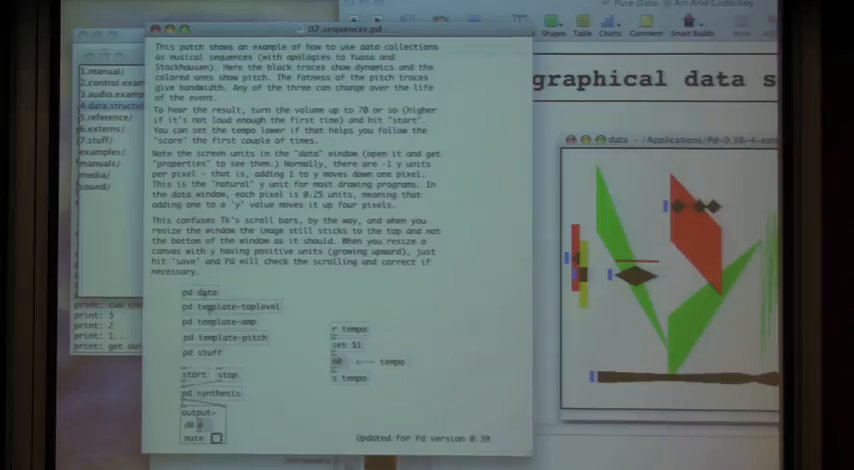